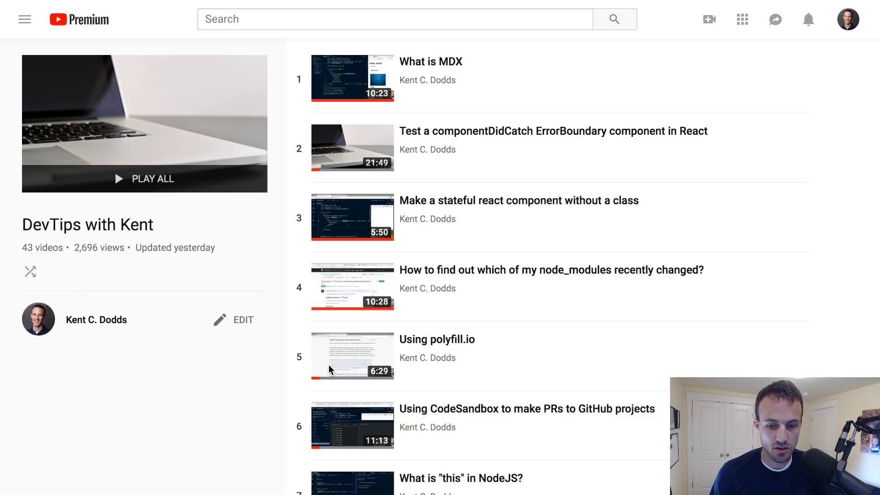
pyautogui.moveTo(244, 406)
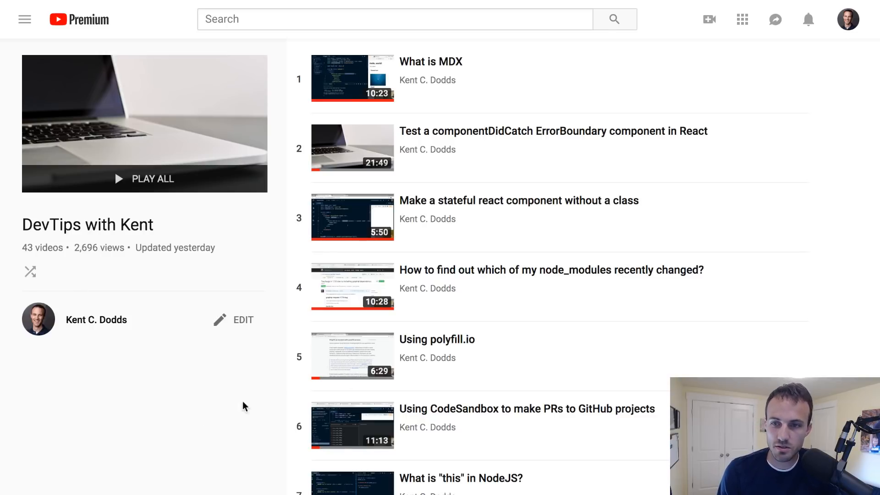
# - Scroll the DevTips with Kent playlist and find-in-page 'porta' to reach the React Portals video
pyautogui.scroll(-3)
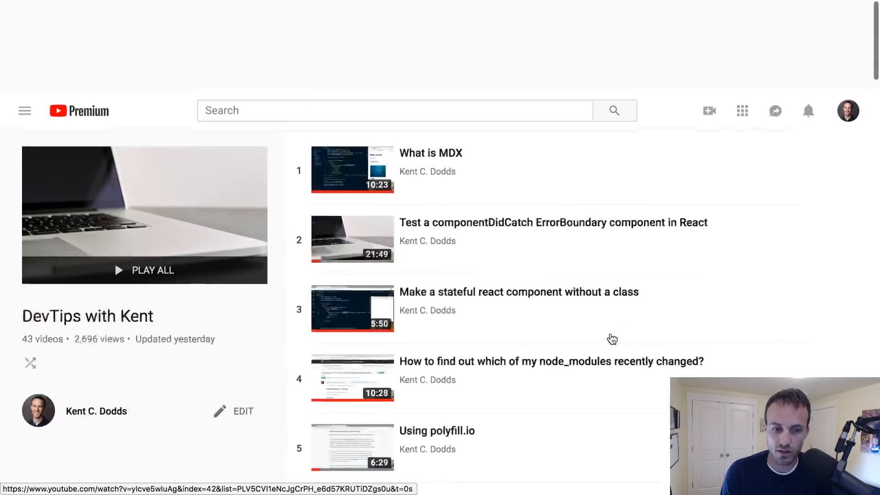
pyautogui.scroll(-3)
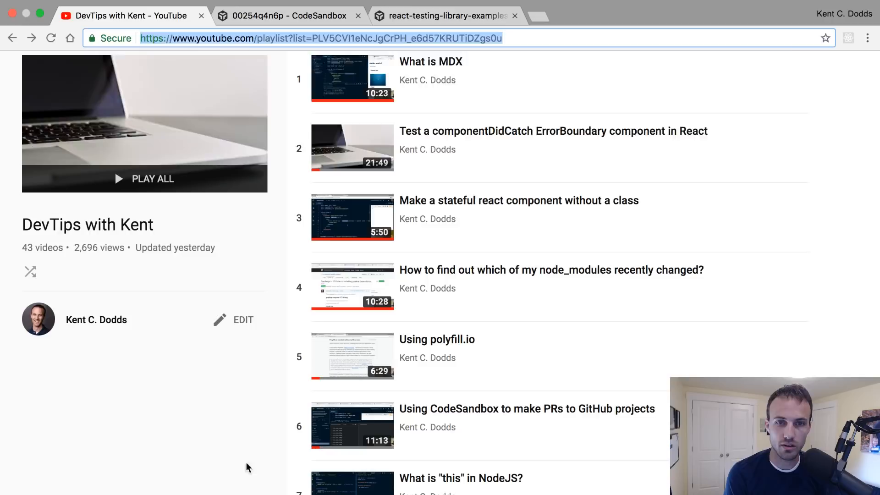
pyautogui.write('kcd.im/devtips')
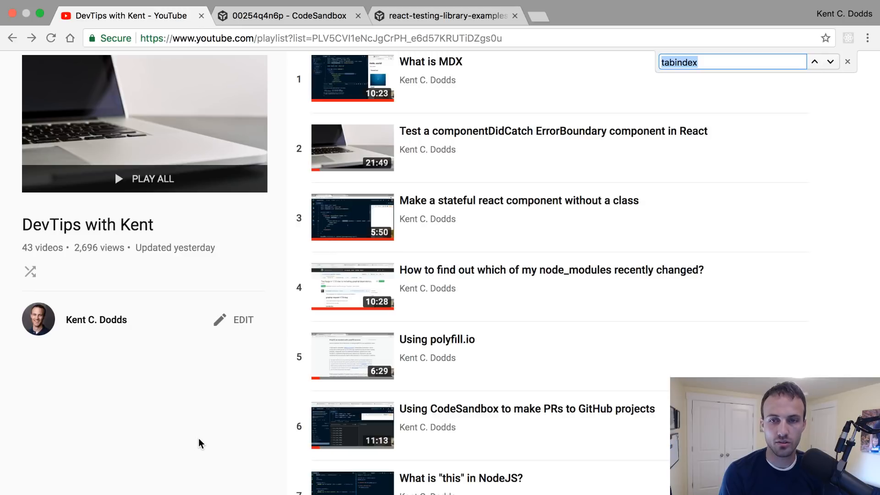
pyautogui.write('porta')
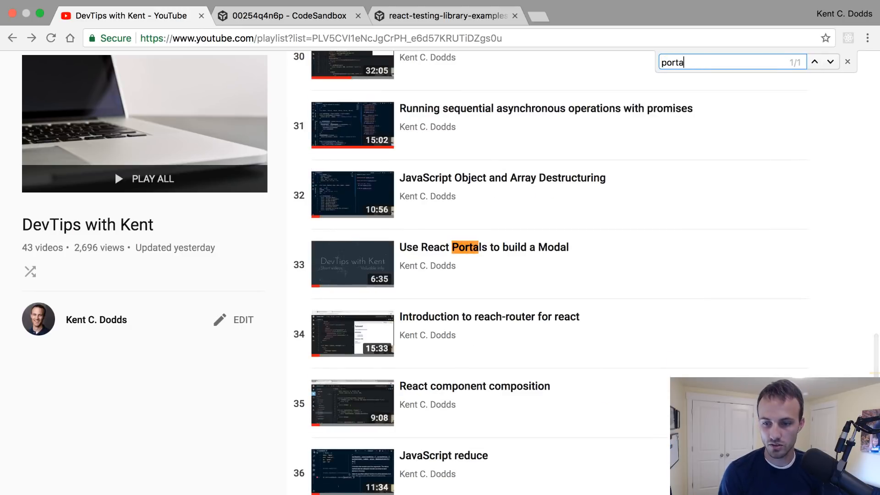
pyautogui.moveTo(465, 258)
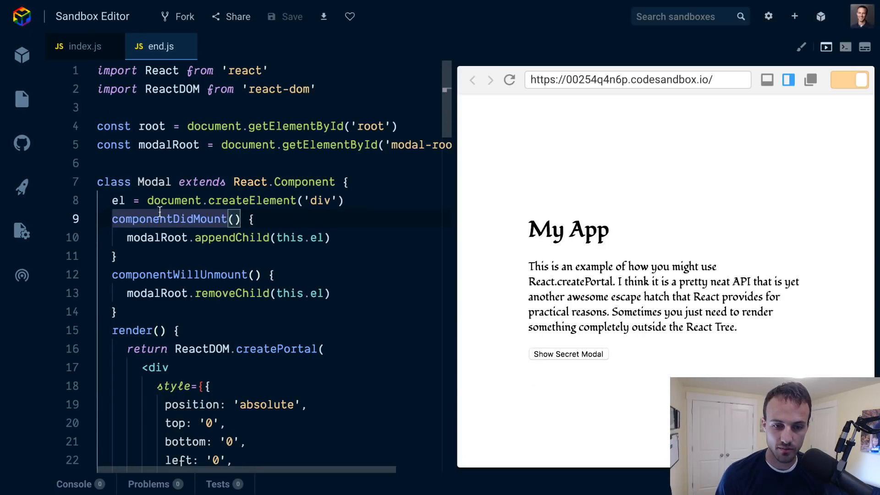
pyautogui.doubleClick(169, 145)
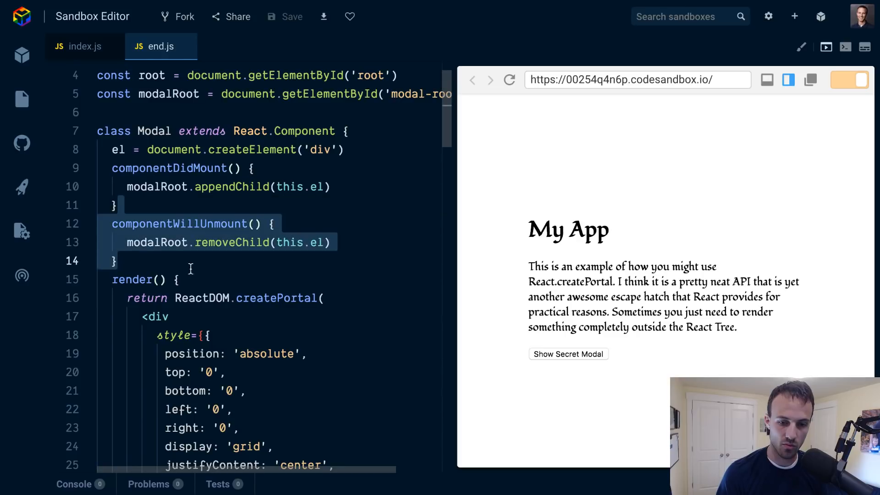
pyautogui.click(363, 242)
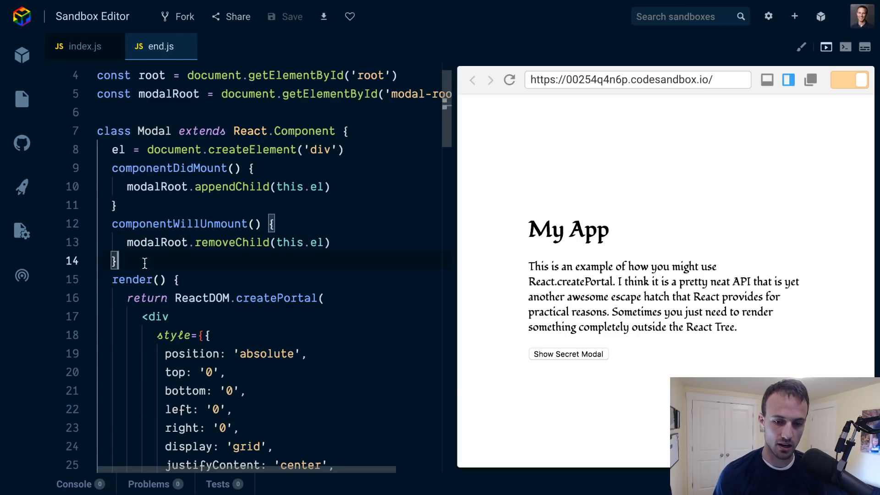
pyautogui.scroll(-3)
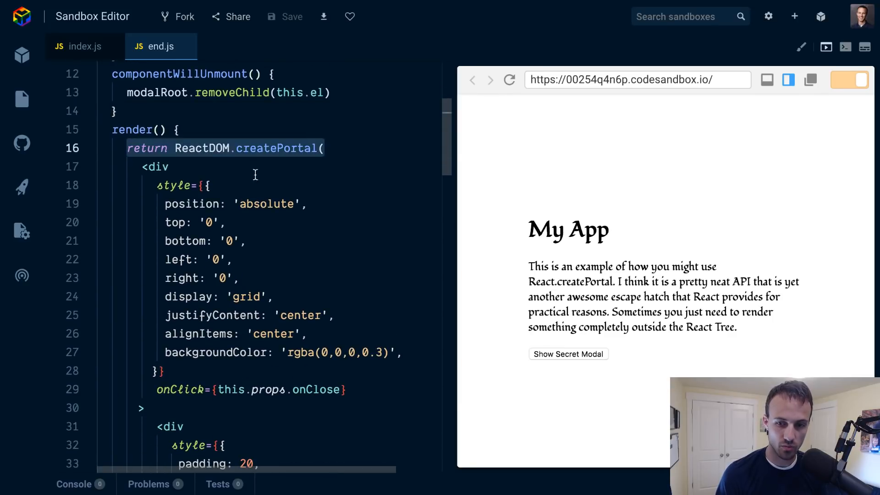
pyautogui.scroll(-3)
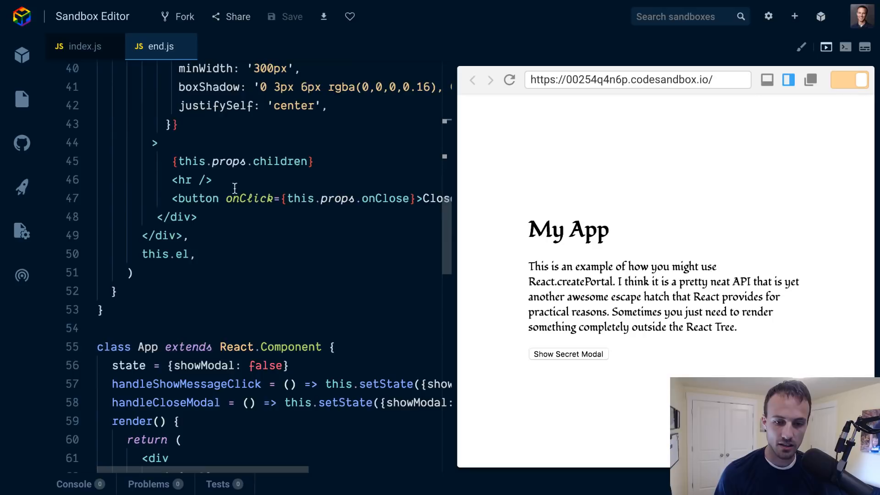
pyautogui.scroll(-3)
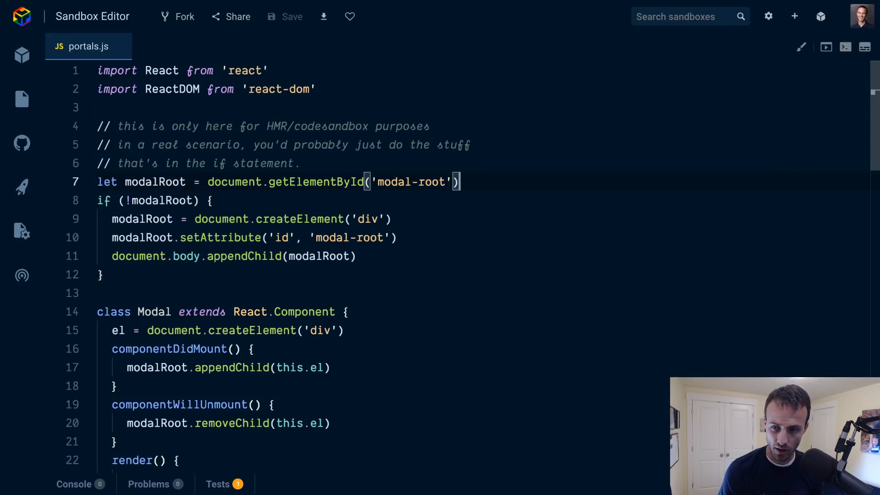
# - Open the portals.js sandbox and scroll through its modal-root setup and Modal class
pyautogui.doubleClick(410, 182)
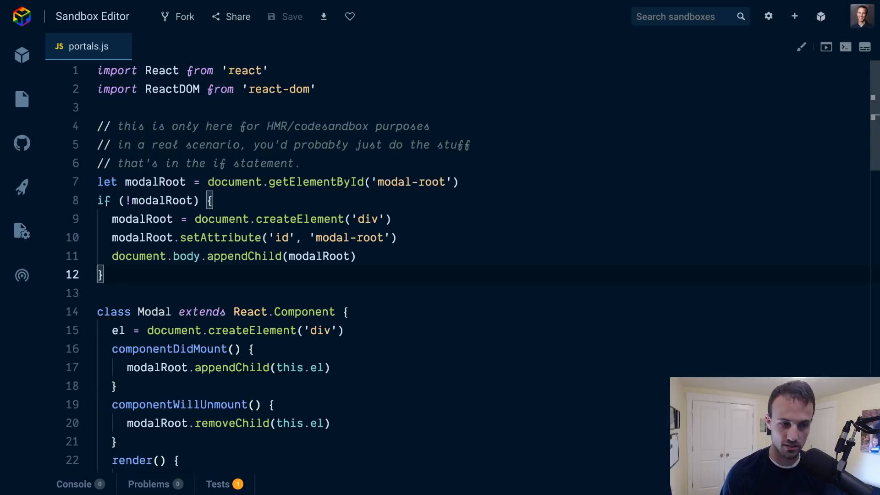
pyautogui.scroll(-3)
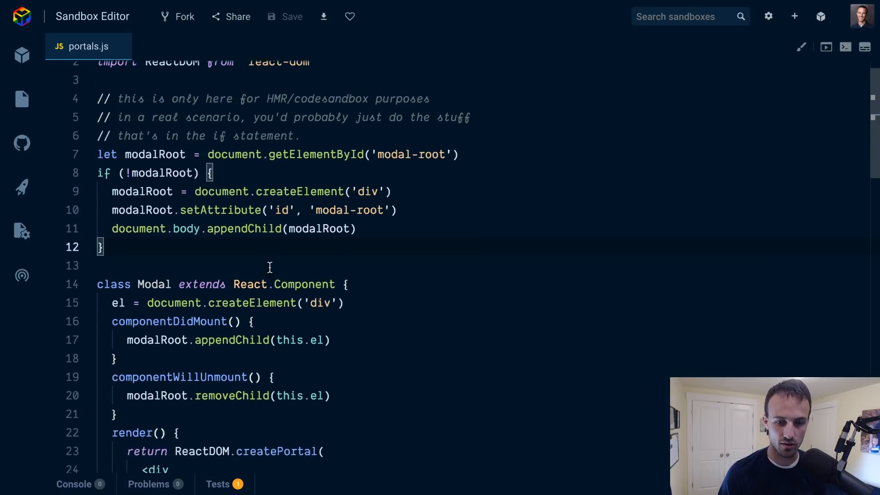
pyautogui.scroll(-3)
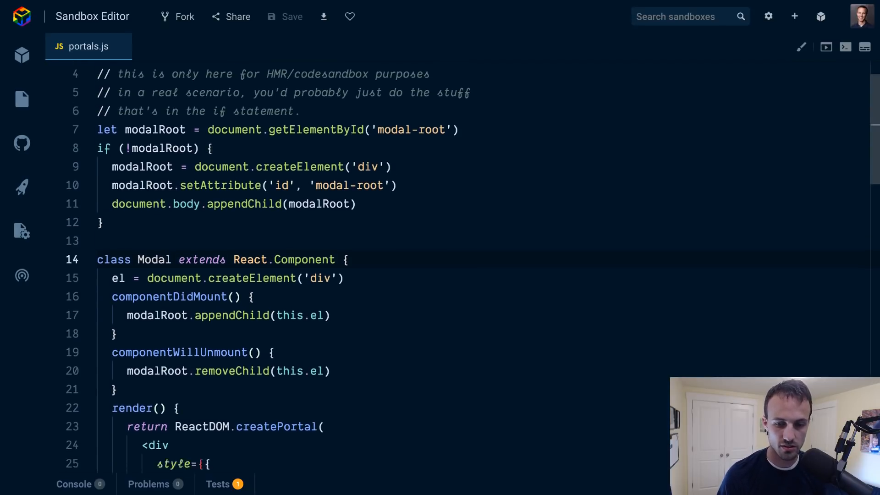
pyautogui.scroll(-3)
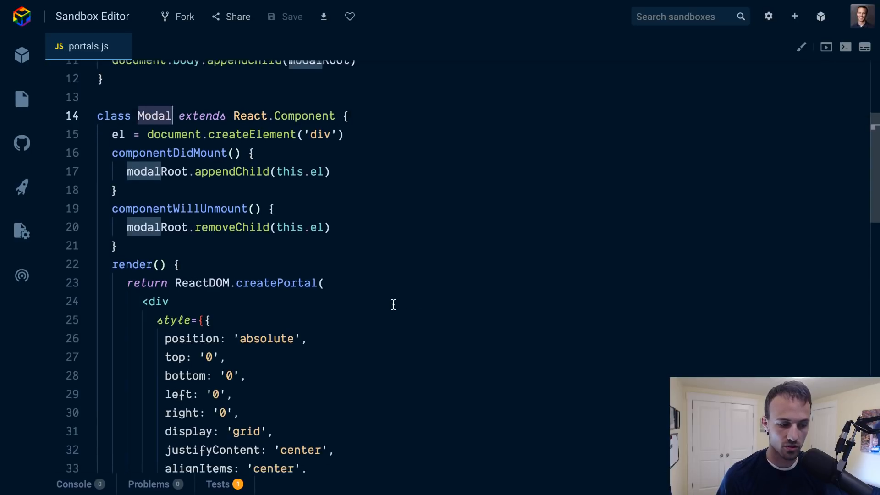
pyautogui.scroll(-3)
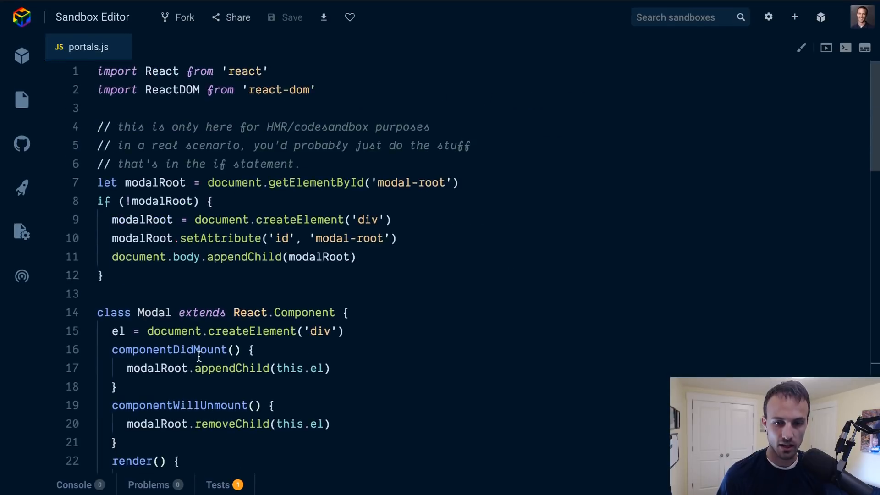
pyautogui.scroll(-3)
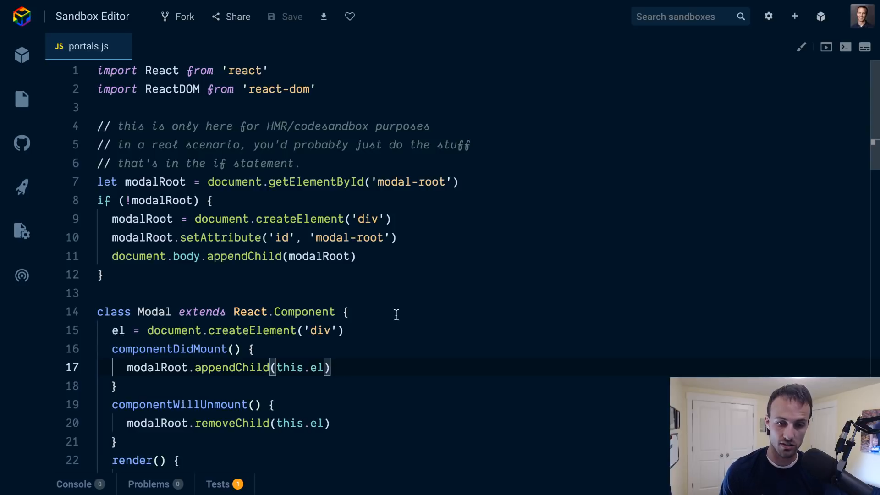
# - Type test('modal shows the children and a close button', () => {}) after the Modal class
pyautogui.click(317, 89)
pyautogui.write("test('")
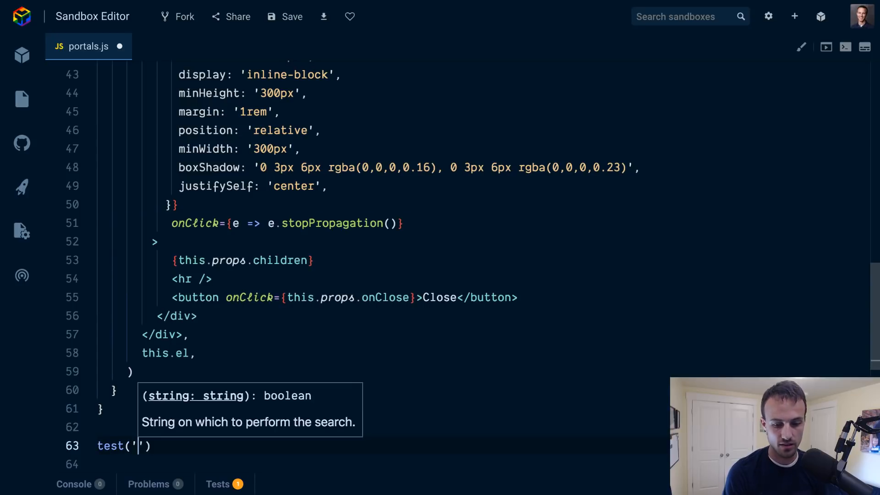
pyautogui.write('modal shows')
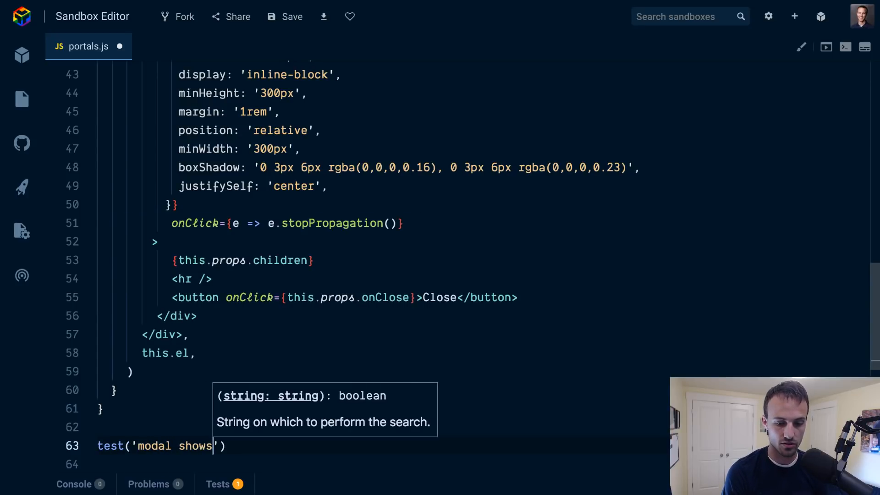
pyautogui.write('" "')
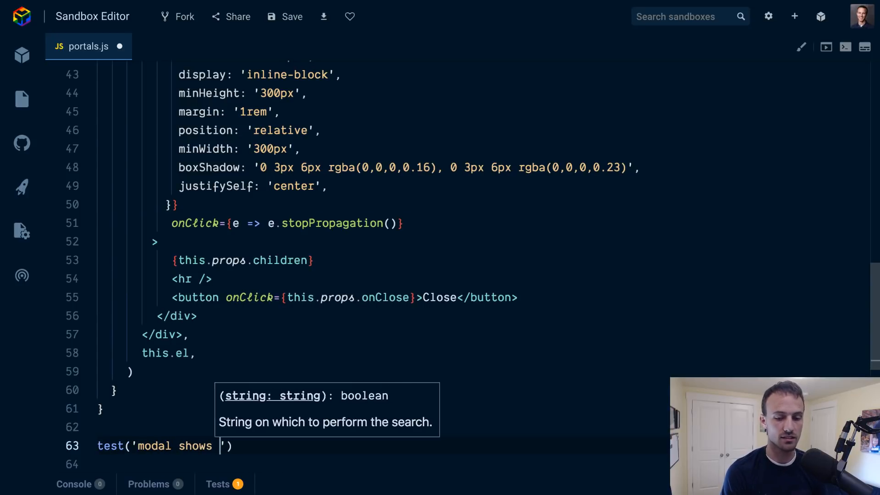
pyautogui.write('the children')
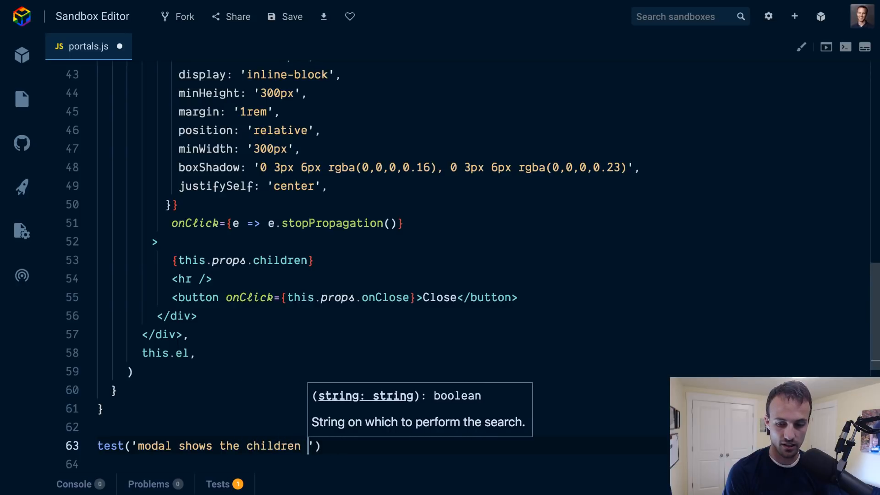
pyautogui.write('and a close button')
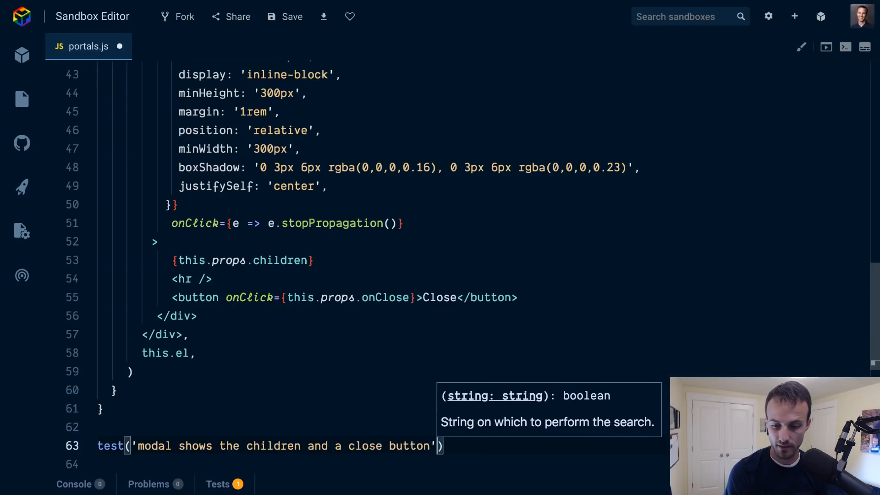
pyautogui.write('() => {')
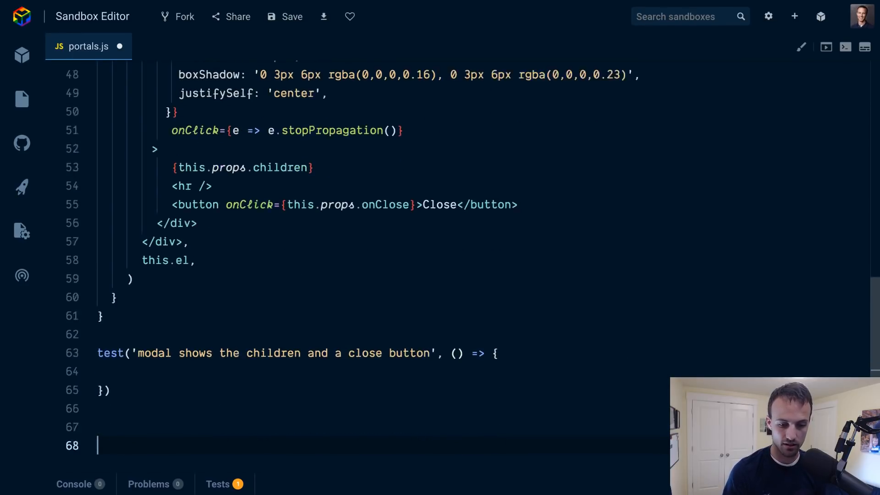
# - Render <Modal><div>test</div></Modal> in the test and destructure getByText from the result
pyautogui.scroll(-3)
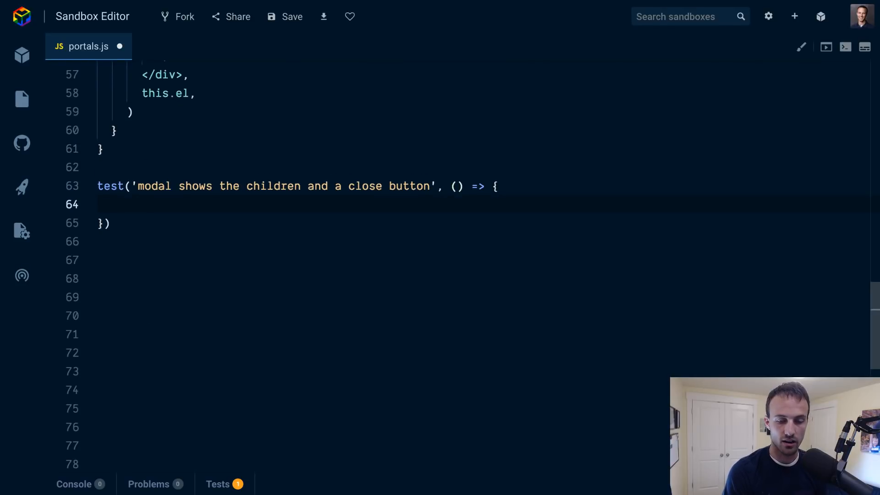
pyautogui.write('render()')
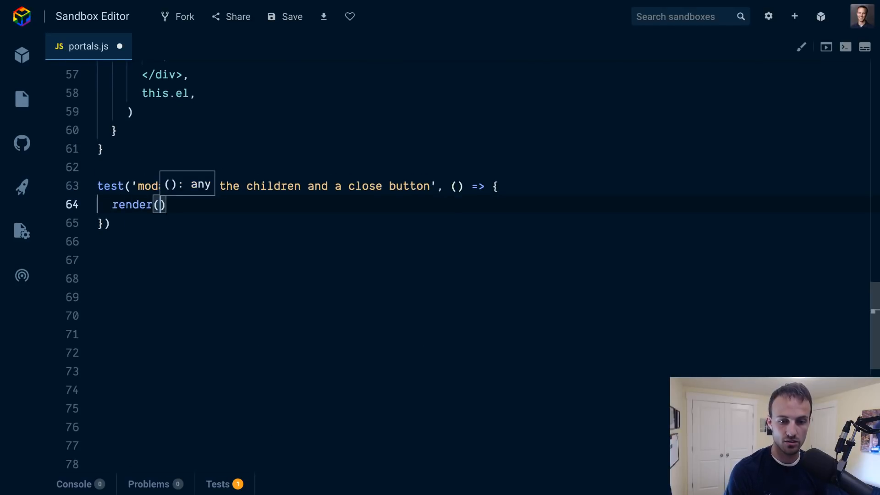
pyautogui.write('<Modal></Modal>')
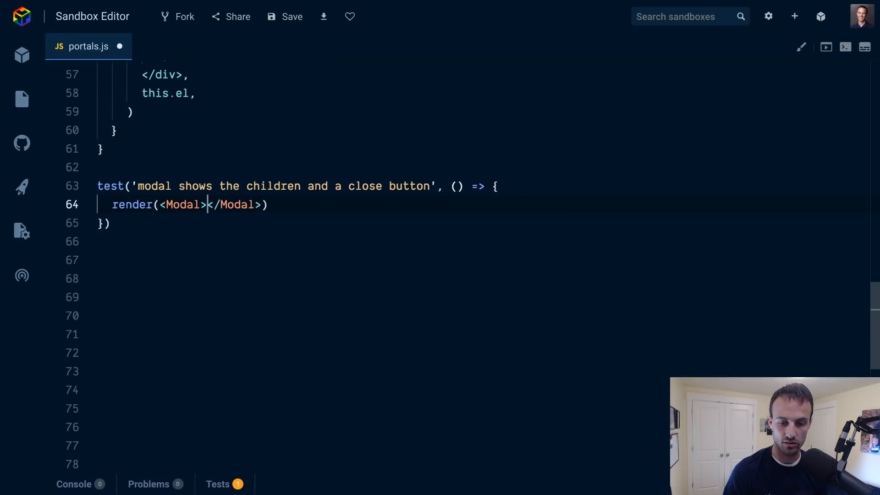
pyautogui.write('<div>test</div><')
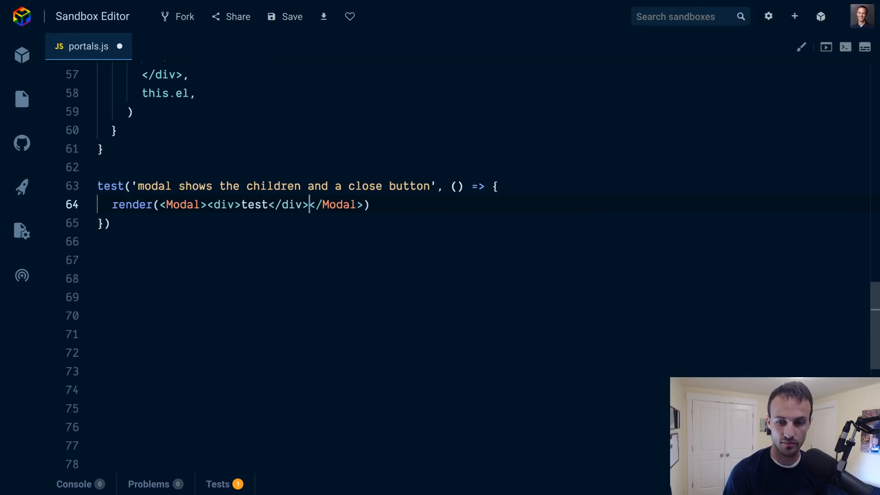
pyautogui.write('const {')
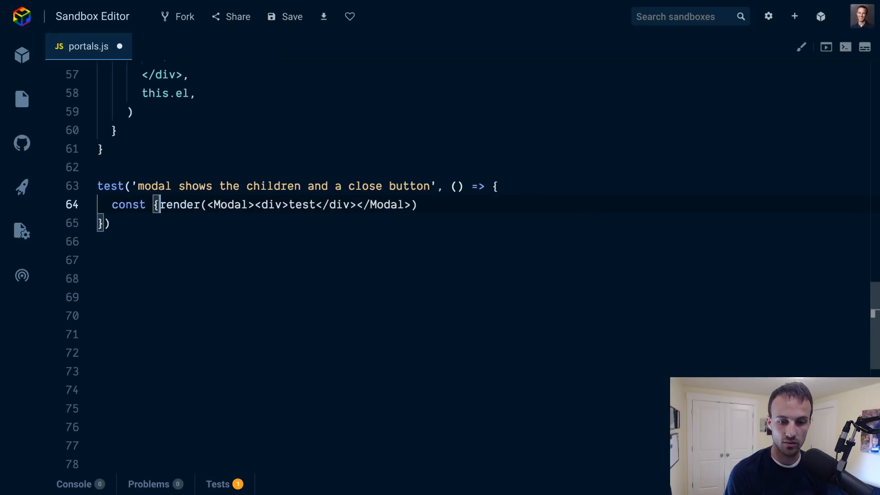
pyautogui.write('getByText} =')
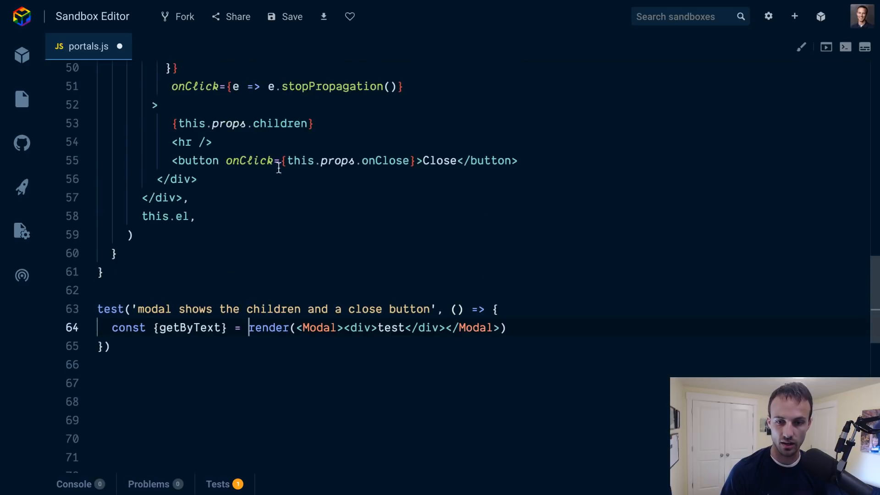
pyautogui.doubleClick(440, 160)
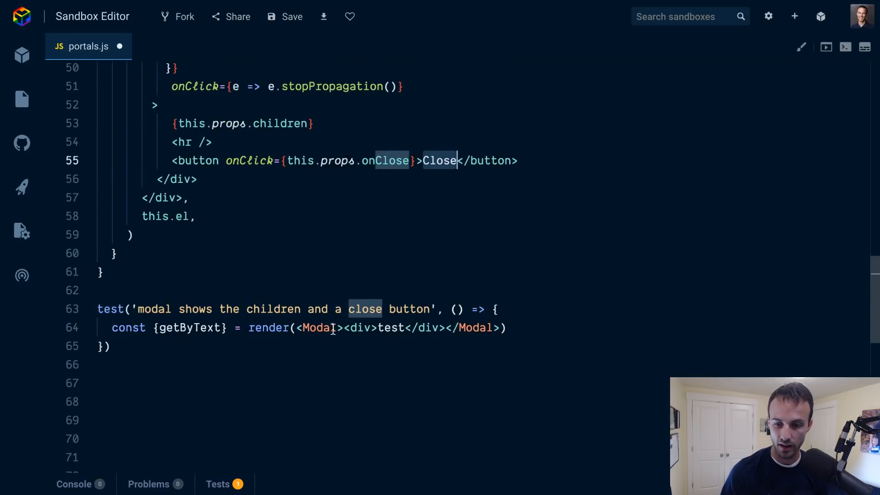
# - Pass a handleClose = jest.fn() mock as the Modal's onClose prop
pyautogui.write('on')
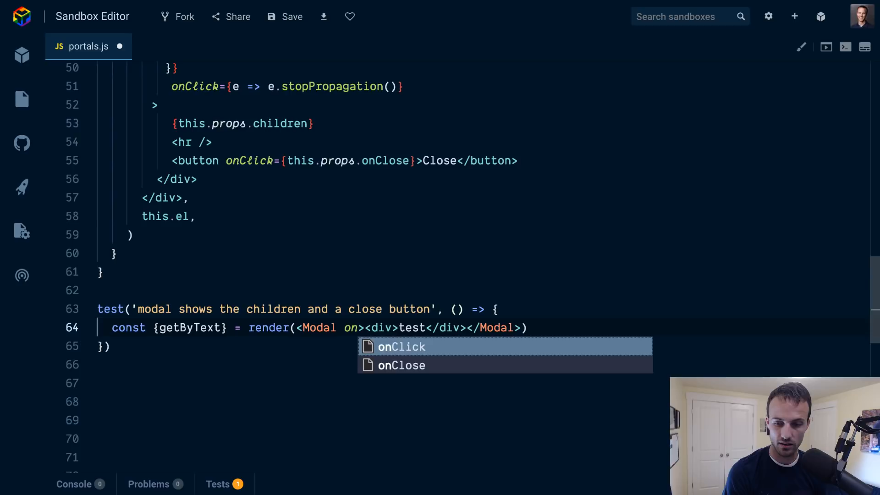
pyautogui.click(403, 366)
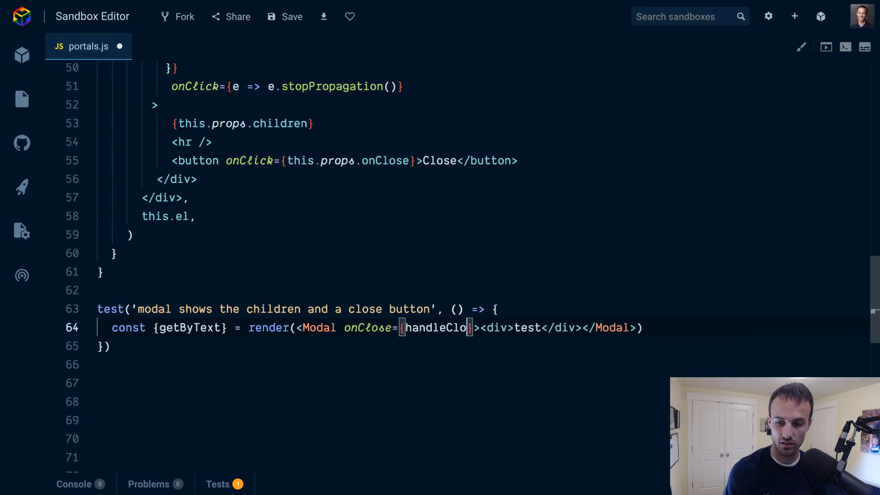
pyautogui.write('const han')
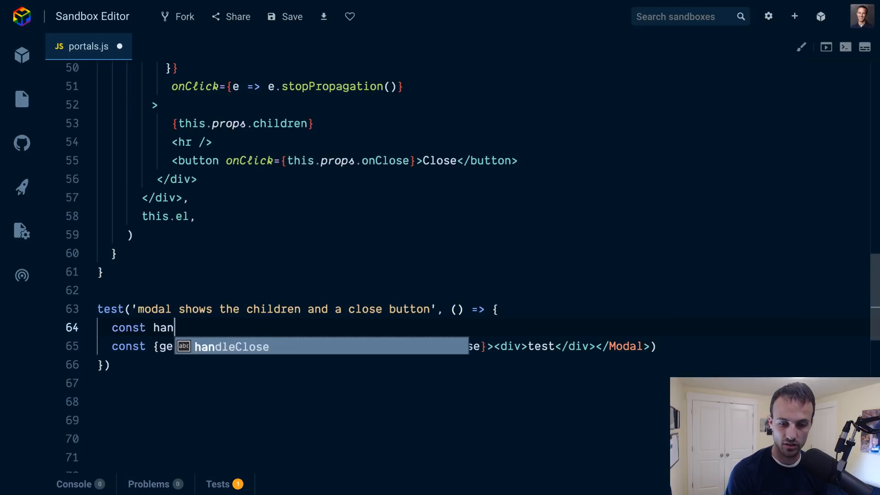
pyautogui.write('dleClose = jest')
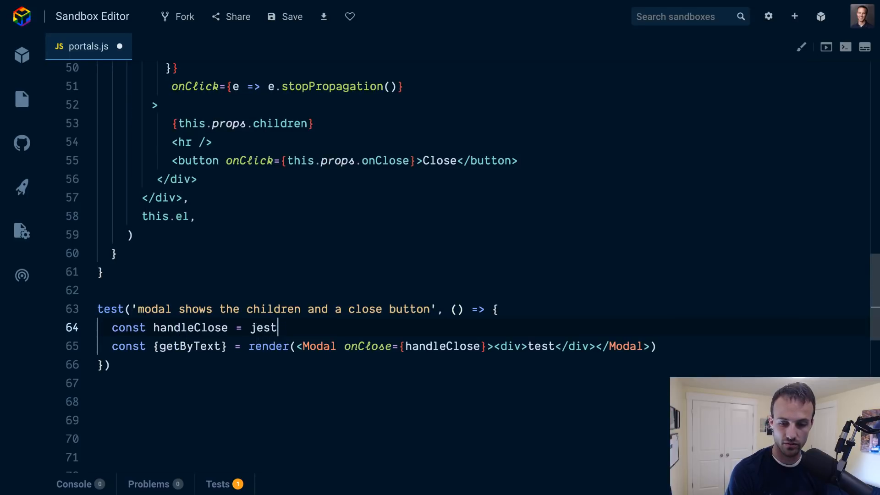
pyautogui.write('.fn()')
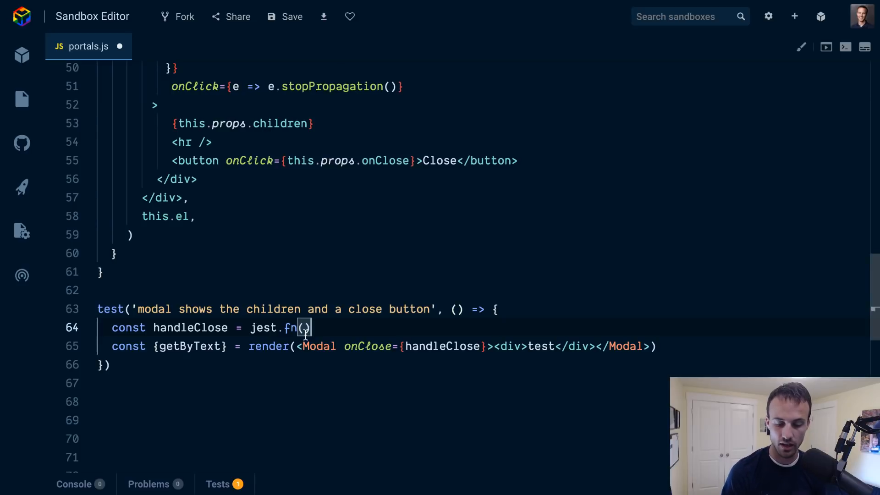
pyautogui.doubleClick(268, 346)
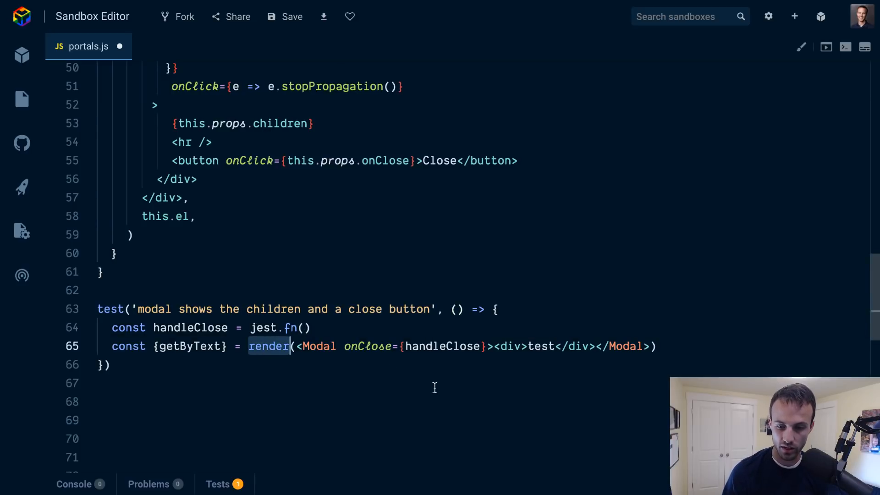
pyautogui.moveTo(330, 362)
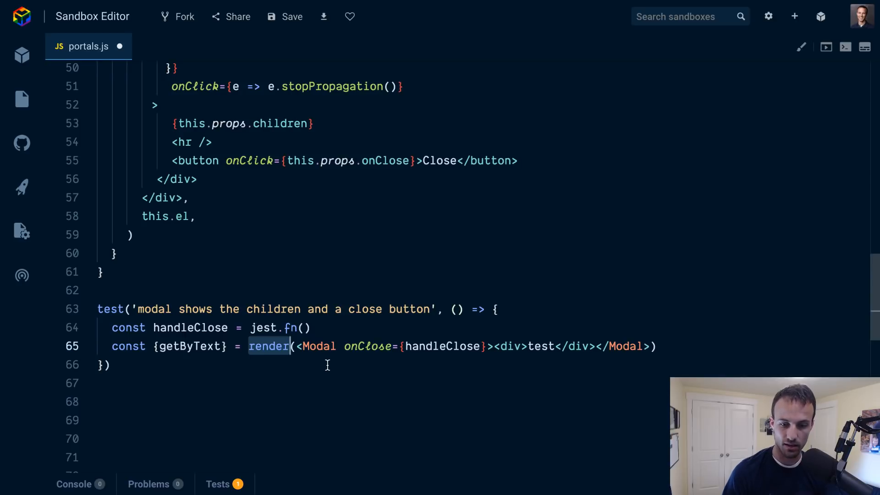
pyautogui.write('import {')
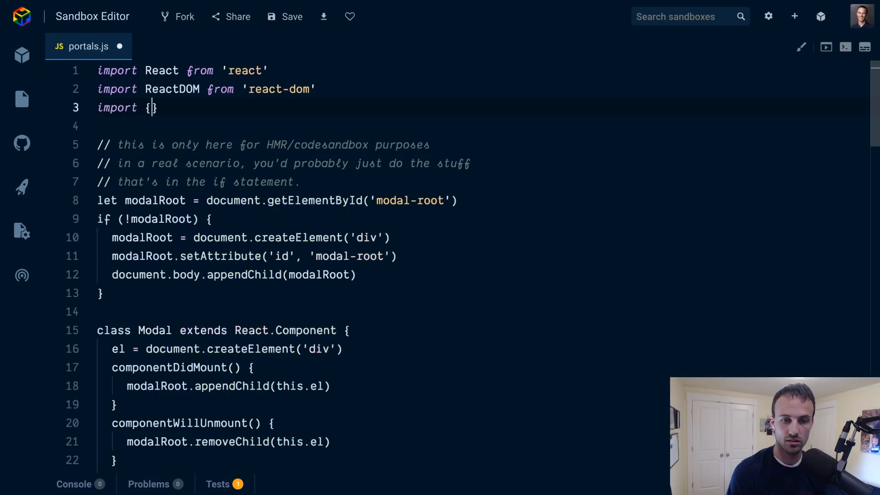
# - Add import {render, cleanup} from 'react-testing-library' and afterEach(cleanup) at the file top
pyautogui.write("render} from 'react-testing-library")
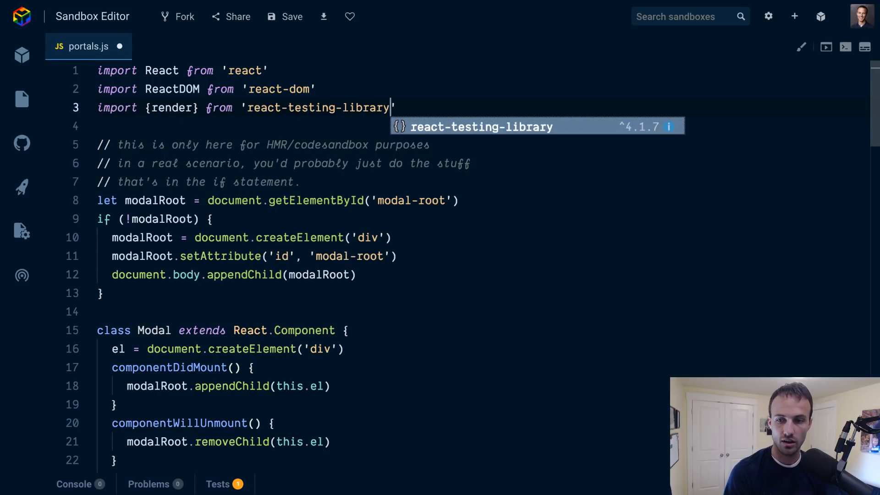
pyautogui.write(', clean')
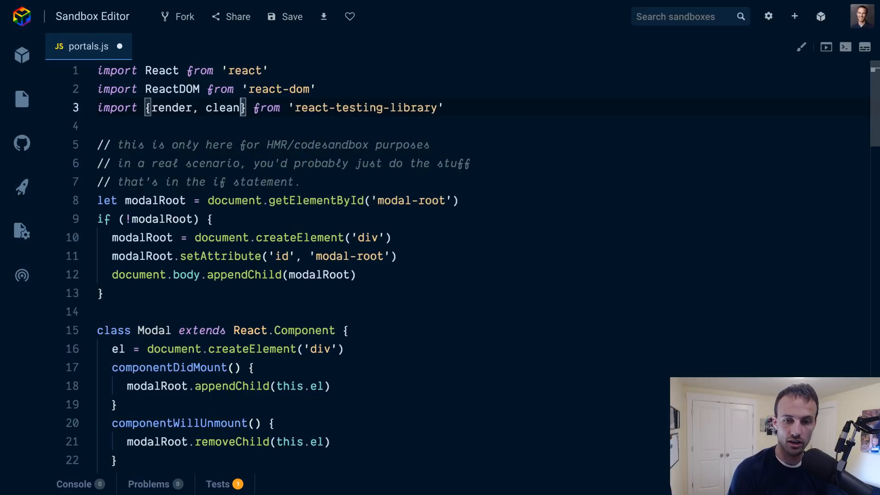
pyautogui.write('af')
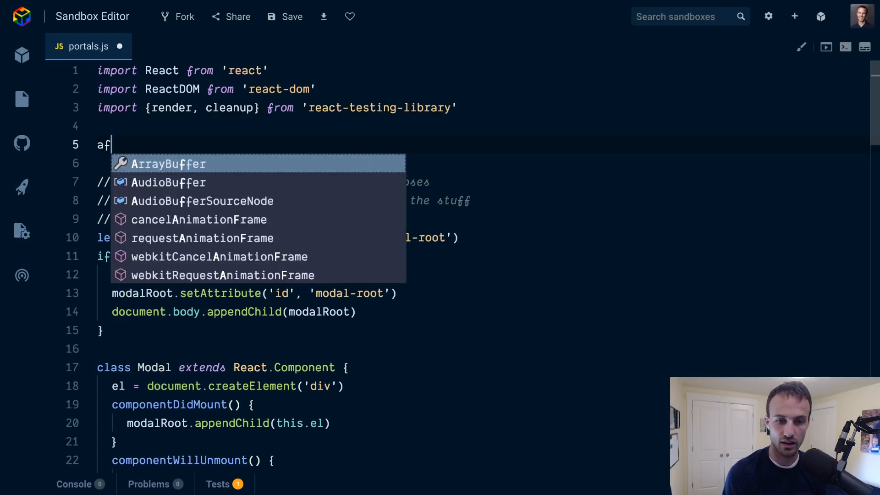
pyautogui.write('terEach(cleanup)')
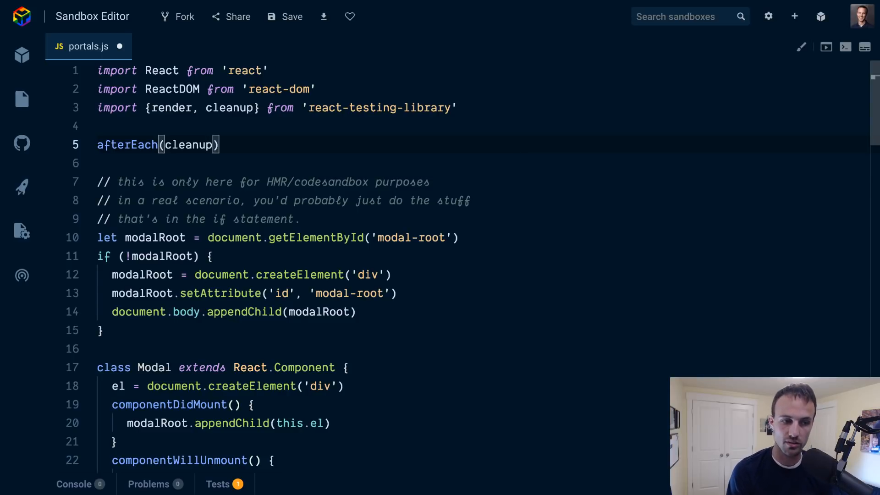
pyautogui.tripleClick(157, 144)
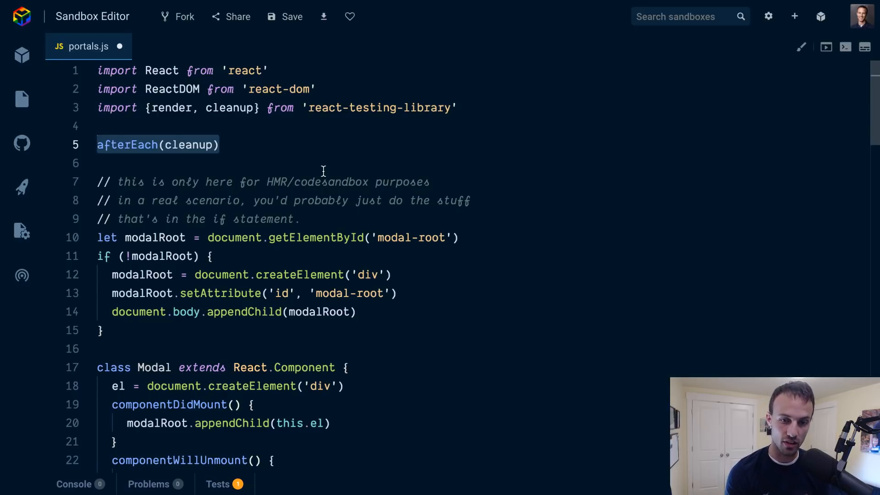
pyautogui.click(240, 145)
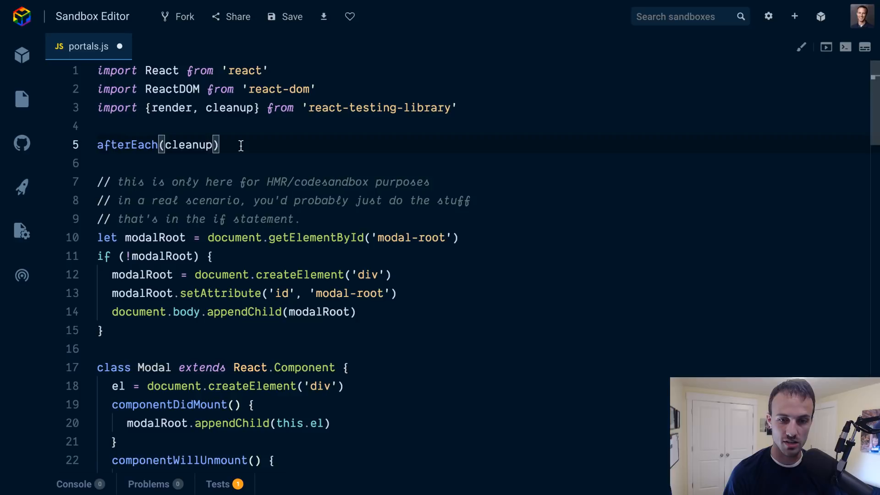
pyautogui.moveTo(318, 248)
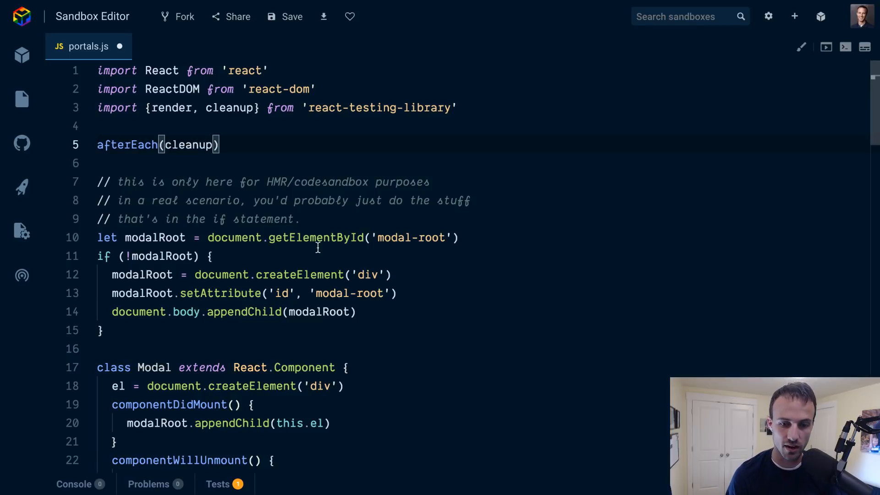
# - Add expect(getByText('test')).toBeTruthy() below the render call and save with Prettier formatting
pyautogui.scroll(-3)
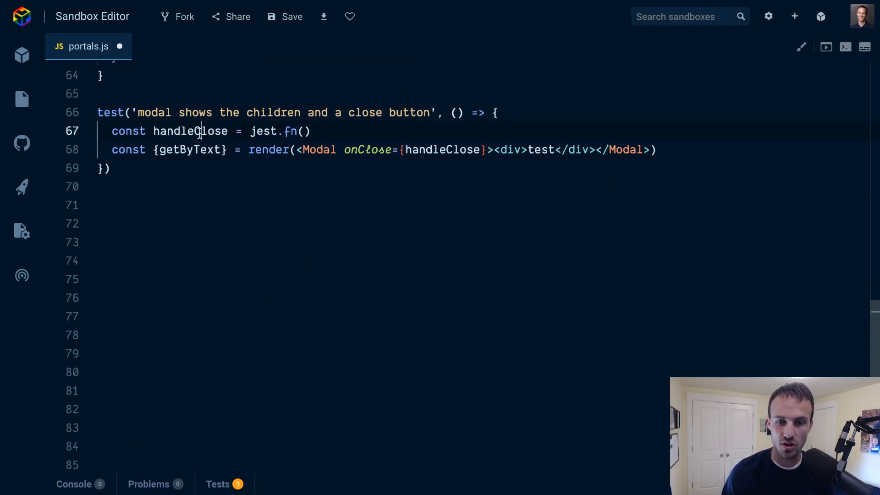
pyautogui.press('enter')
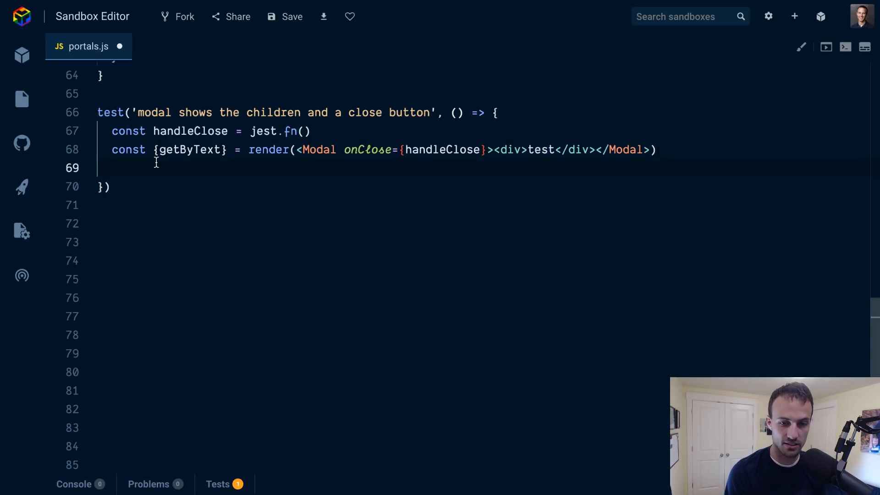
pyautogui.write('e')
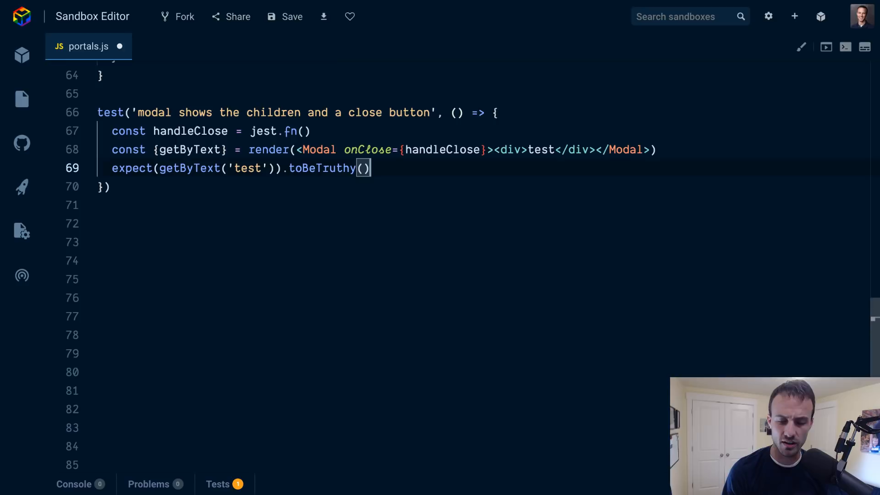
pyautogui.doubleClick(245, 169)
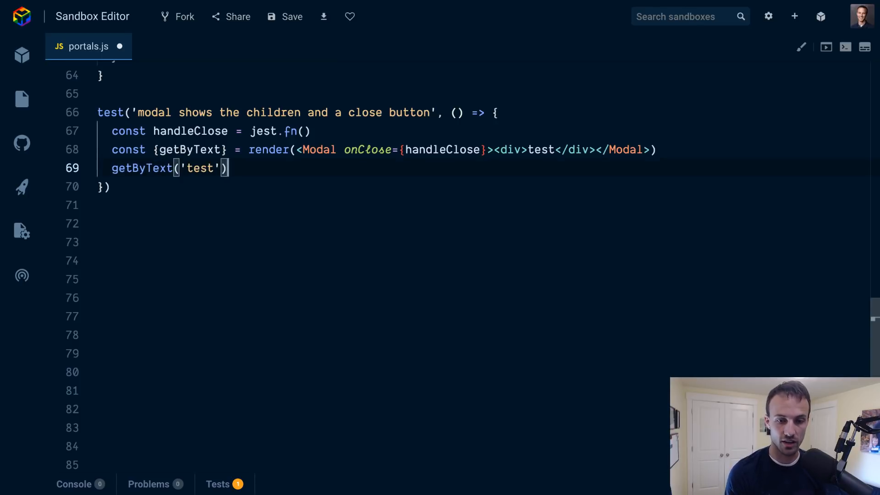
pyautogui.write("expect(getByText('test')).toBeTruthy()")
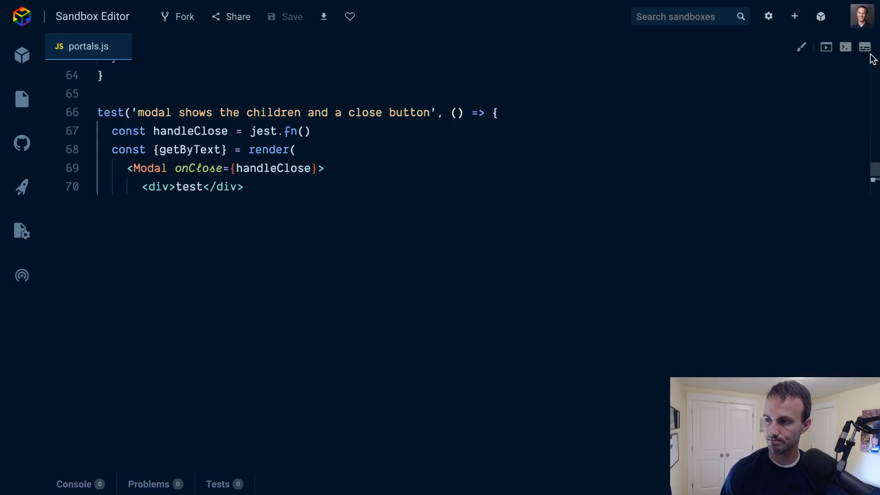
# - View the test results showing all 7 suites passing and start a new line
pyautogui.click(865, 47)
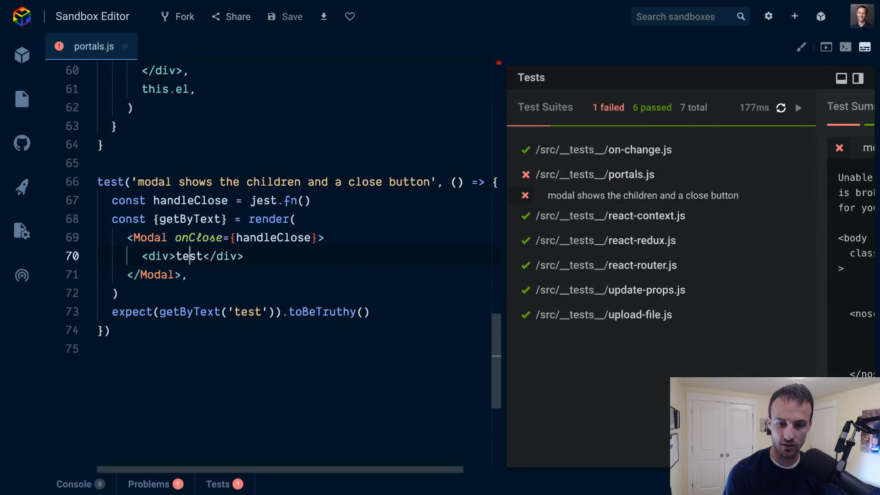
pyautogui.press('enter')
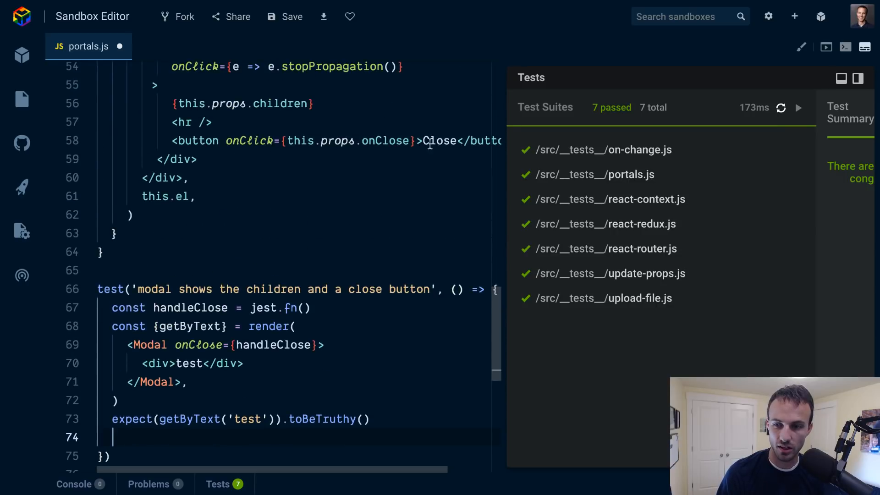
# - Add expect(handleClose).toHaveBeenCalledTimes(1) with a blank line above it
pyautogui.doubleClick(273, 345)
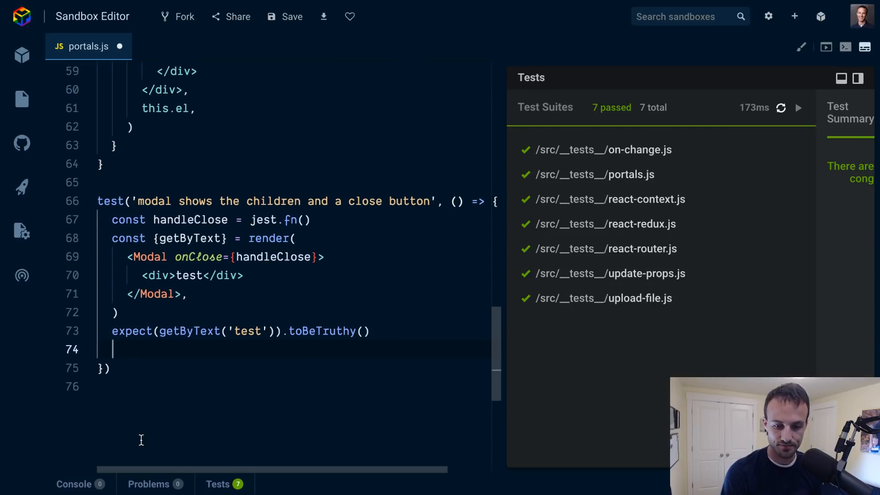
pyautogui.write('expect()')
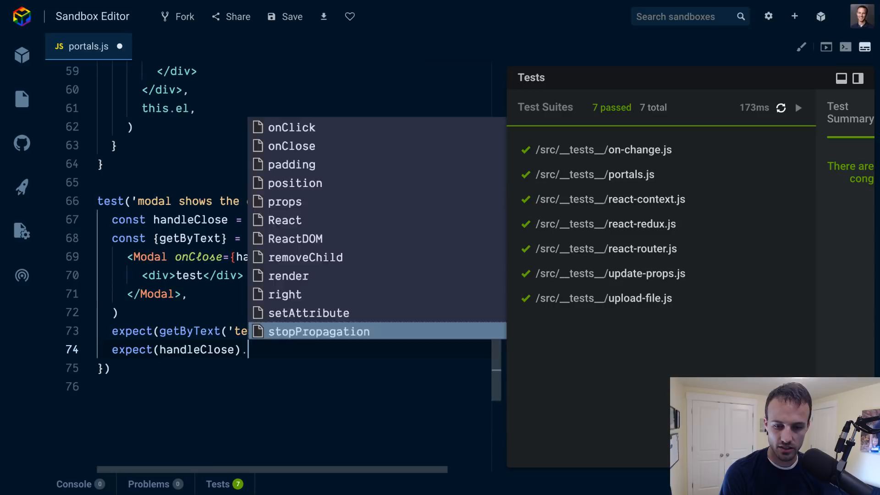
pyautogui.write('toHaveBeenCalled')
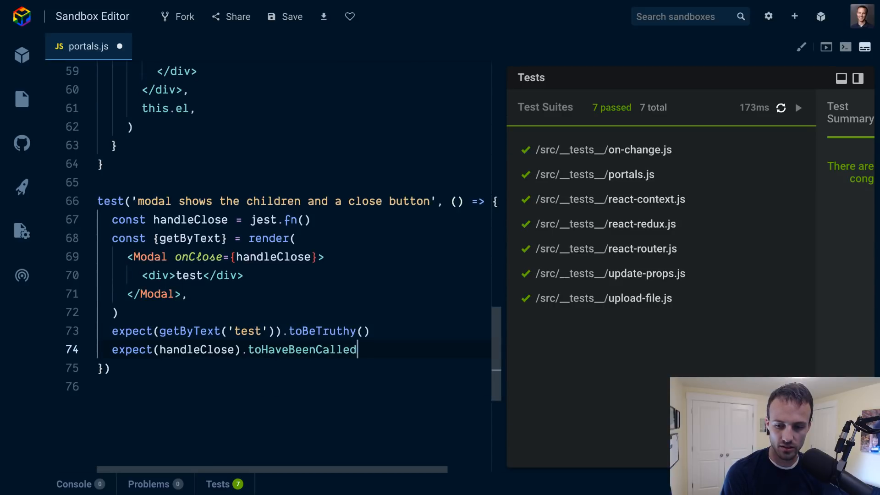
pyautogui.write('Times(1)')
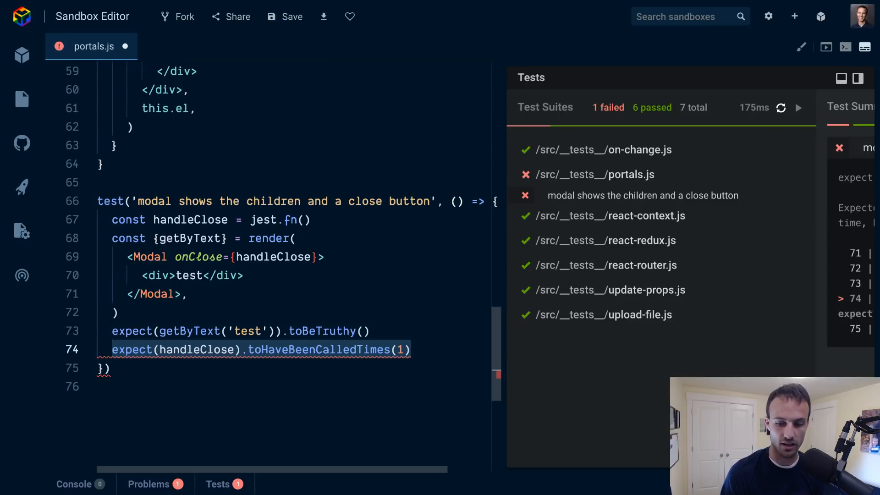
pyautogui.press('Enter')
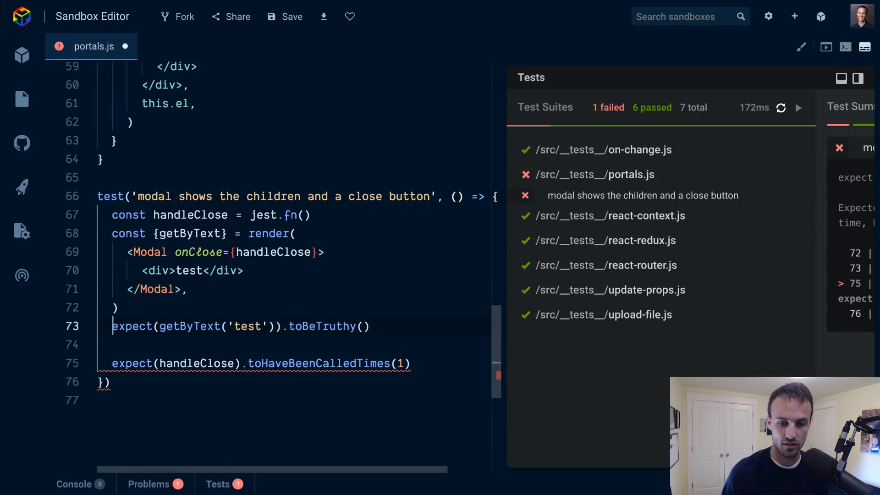
# - Insert // Arrange and // Act comments with blank lines, dragging the Act comment into place
pyautogui.write('//')
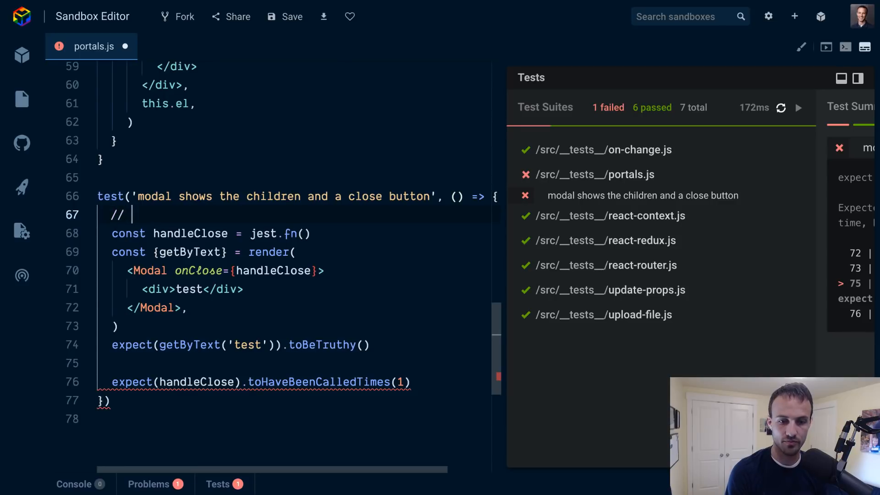
pyautogui.write('Arrange')
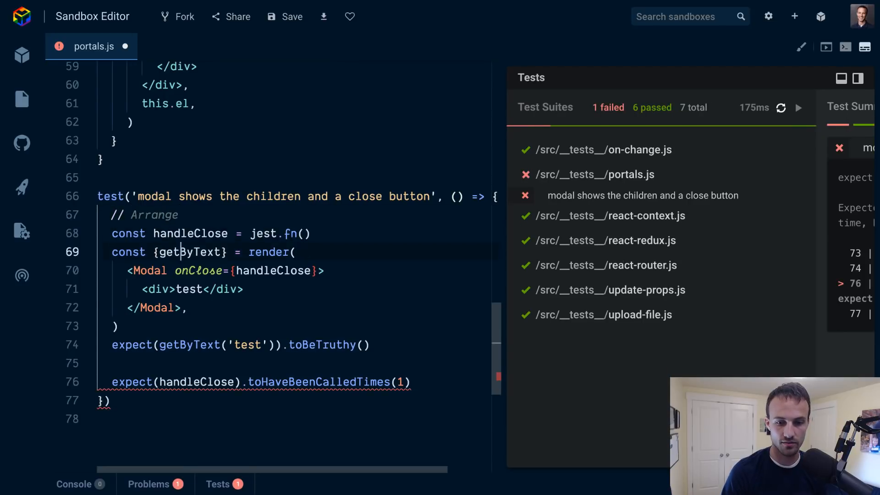
pyautogui.press('Enter')
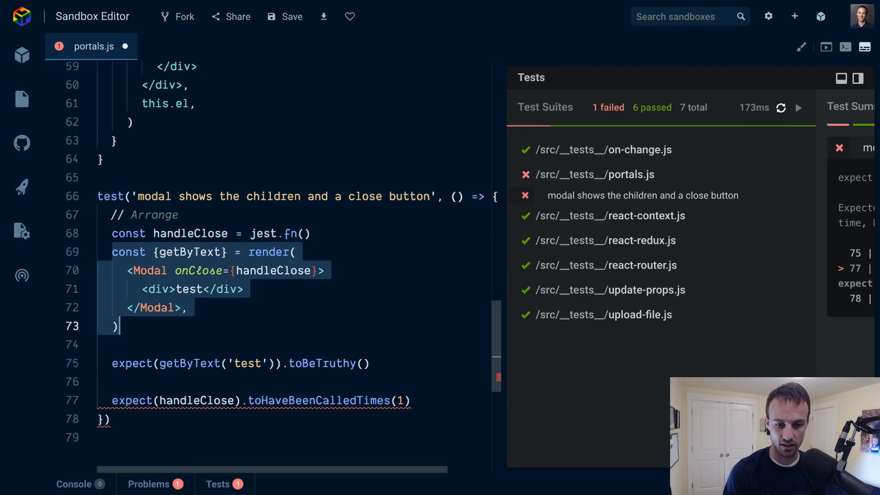
pyautogui.press('enter')
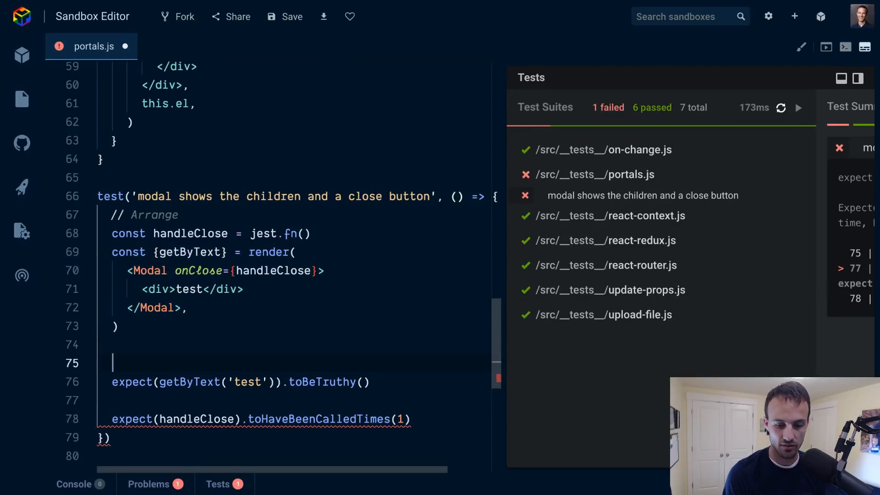
pyautogui.write('// Act')
pyautogui.write('// Assert')
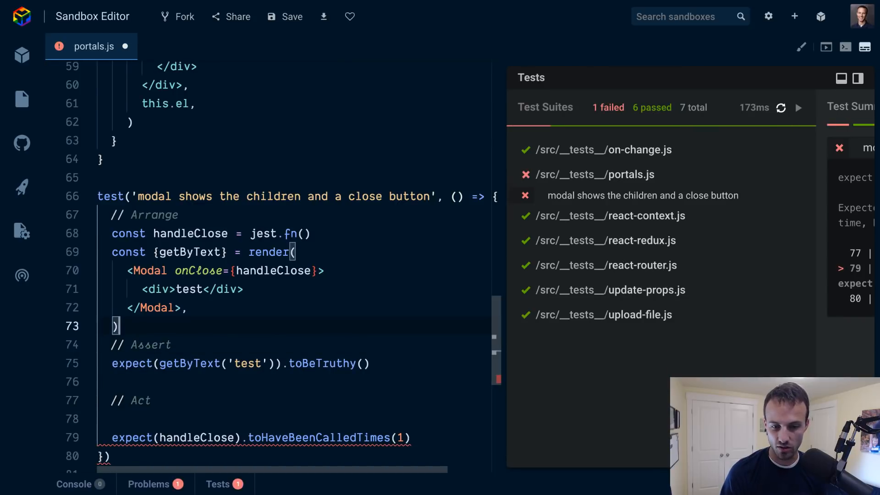
pyautogui.moveTo(112, 252); pyautogui.dragTo(115, 326)
pyautogui.write('// Assert')
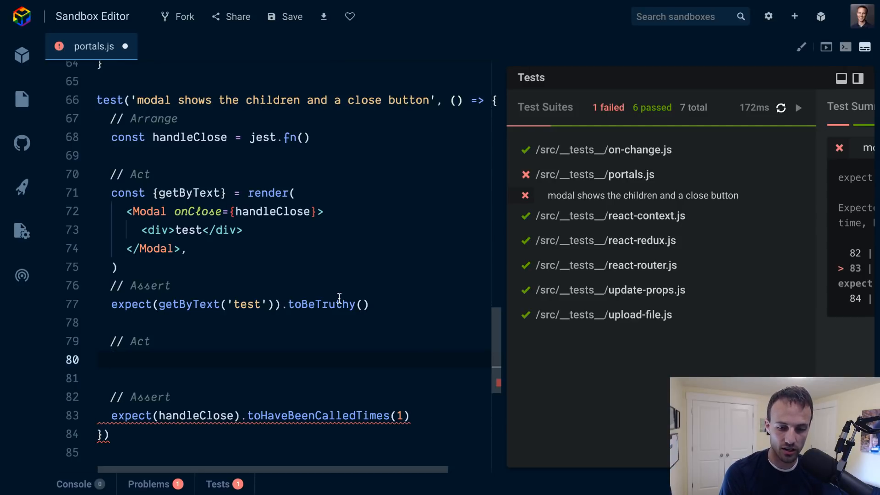
# - Write fireEvent.click(getByText(/close/i)) in the Act section and import fireEvent
pyautogui.write('getByText()')
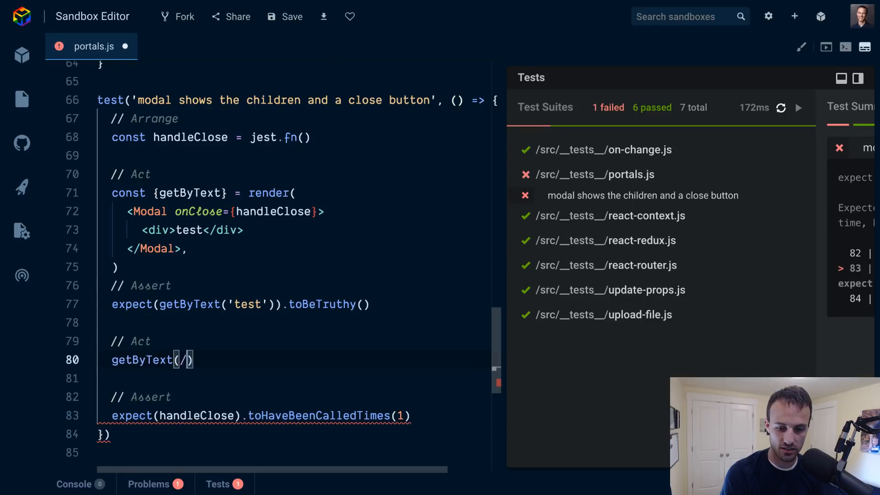
pyautogui.write('close/i')
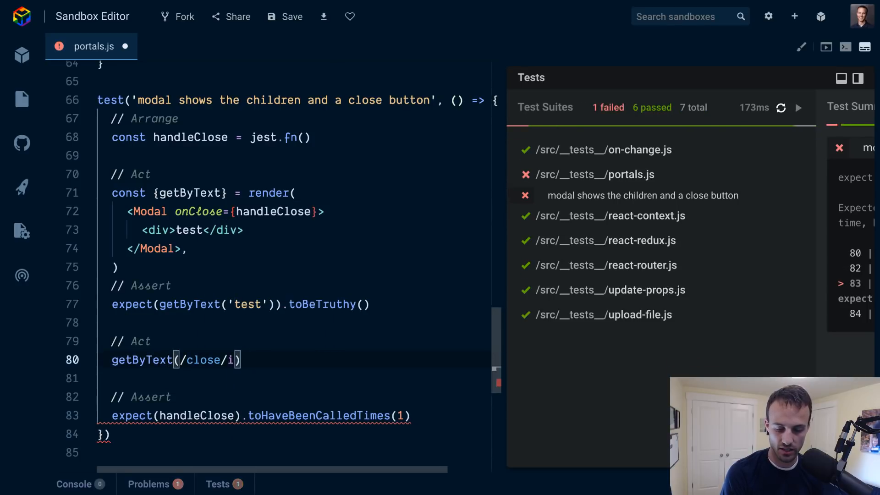
pyautogui.write('.click(')
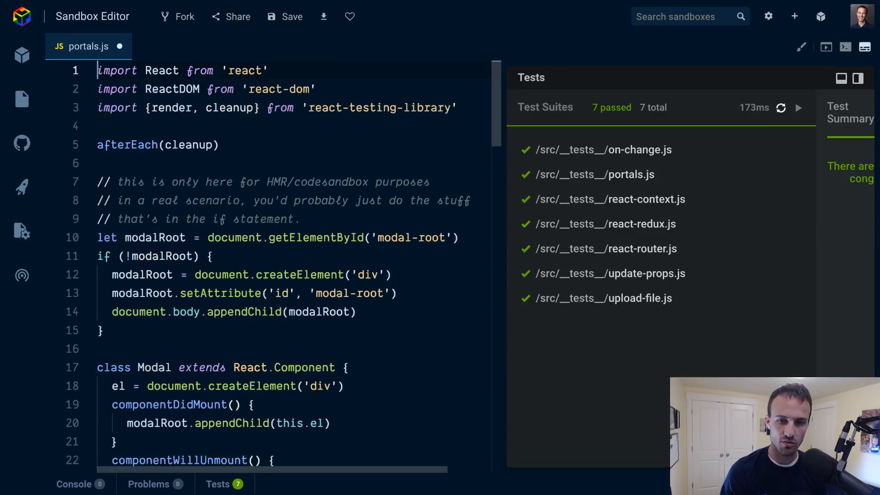
pyautogui.write('fireEv')
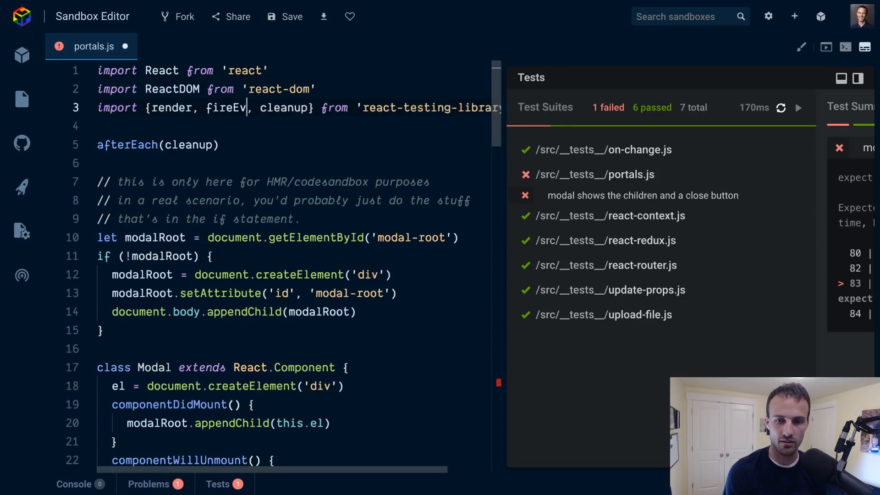
pyautogui.scroll(-3)
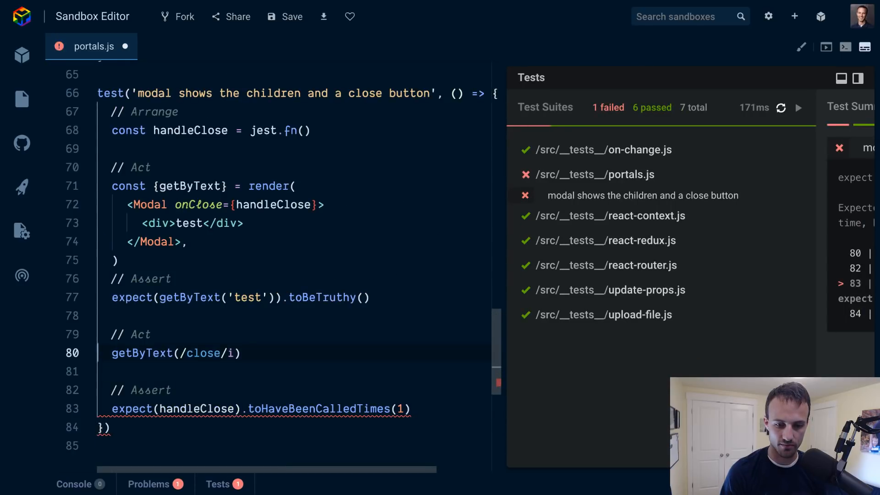
pyautogui.write('fireEvent.click(')
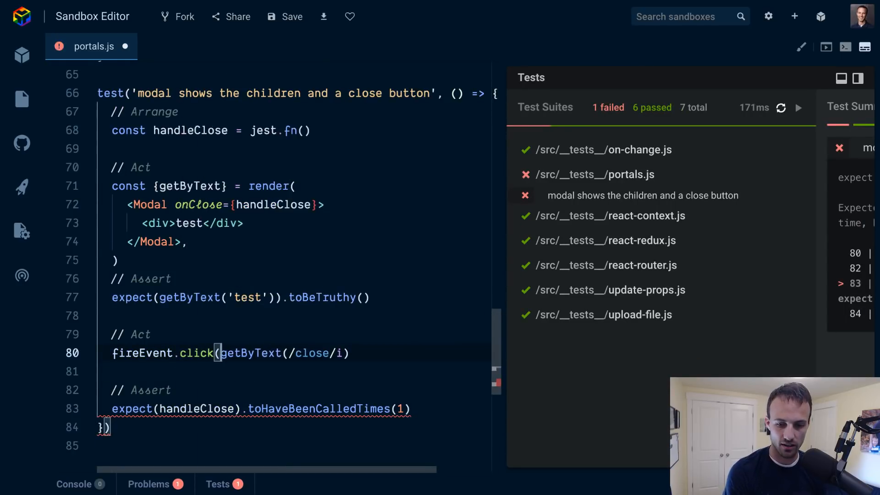
pyautogui.write(')')
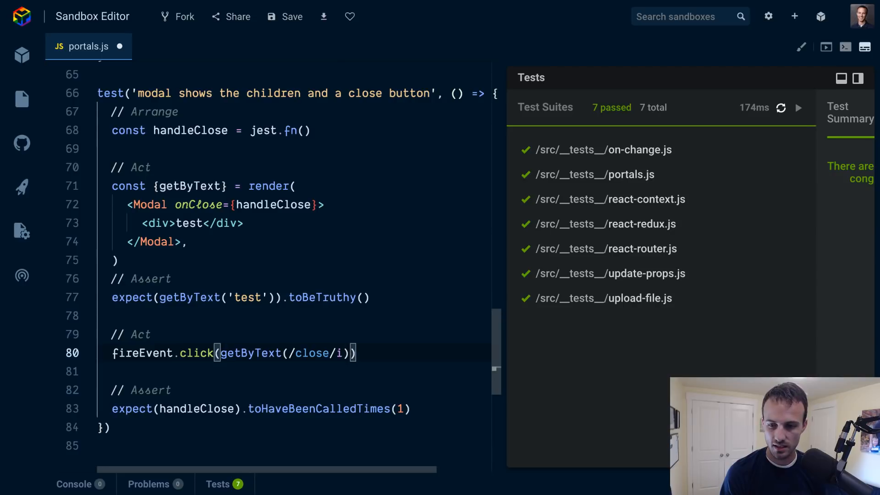
pyautogui.doubleClick(142, 352)
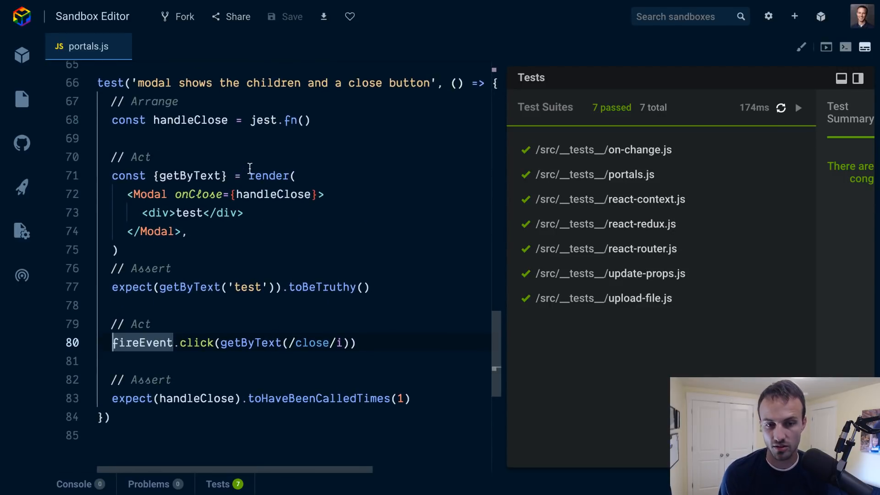
# - Clear the fireEvent highlight and scroll portals.js to show the render, fireEvent, cleanup imports
pyautogui.click(218, 138)
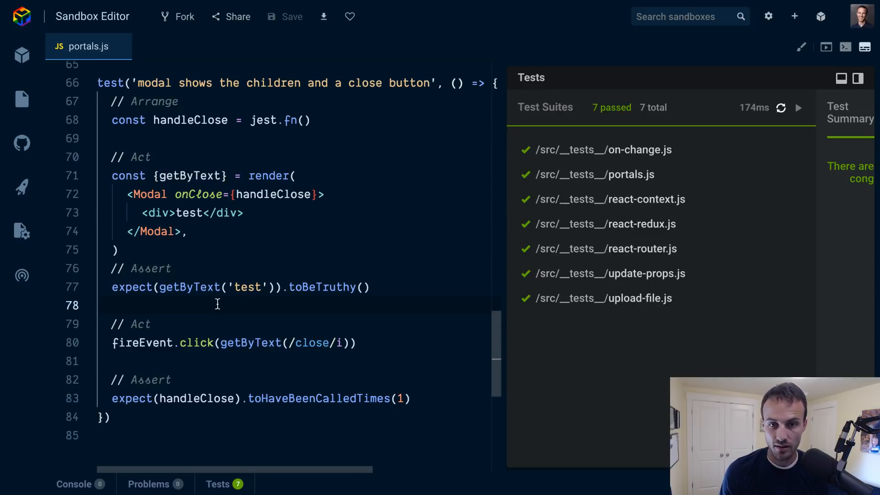
pyautogui.scroll(-3)
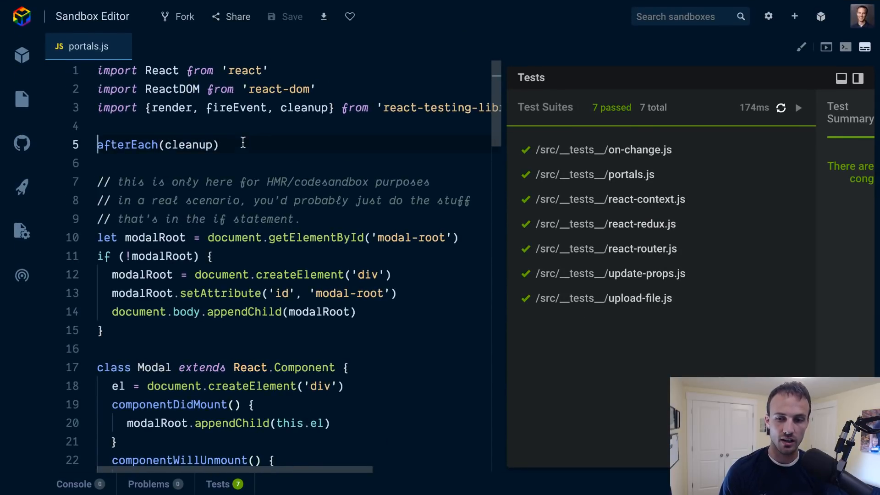
pyautogui.moveTo(283, 311)
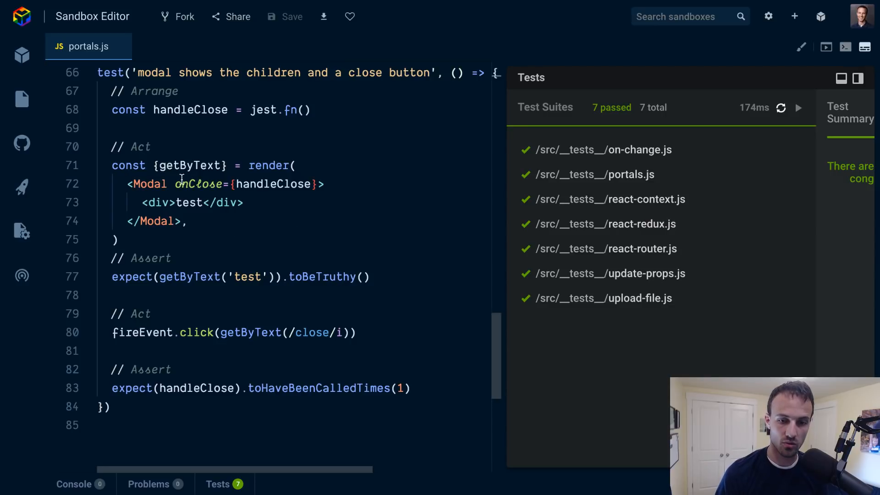
pyautogui.doubleClick(190, 202)
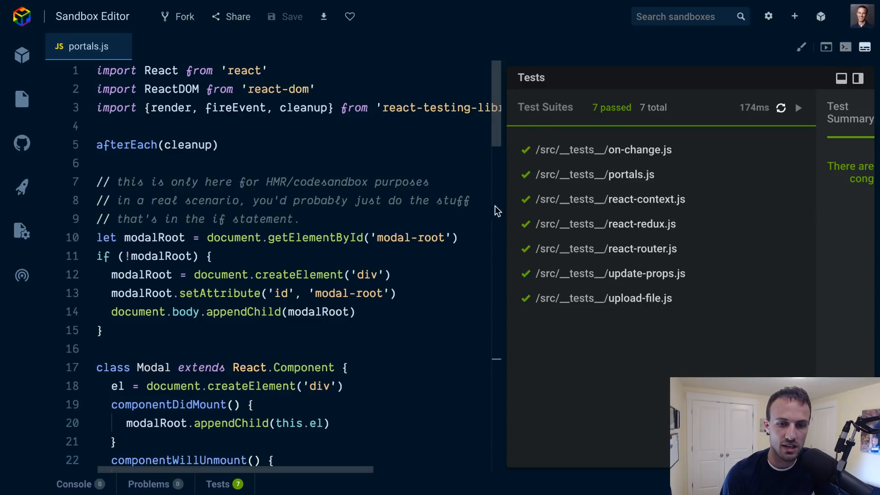
pyautogui.moveTo(231, 156)
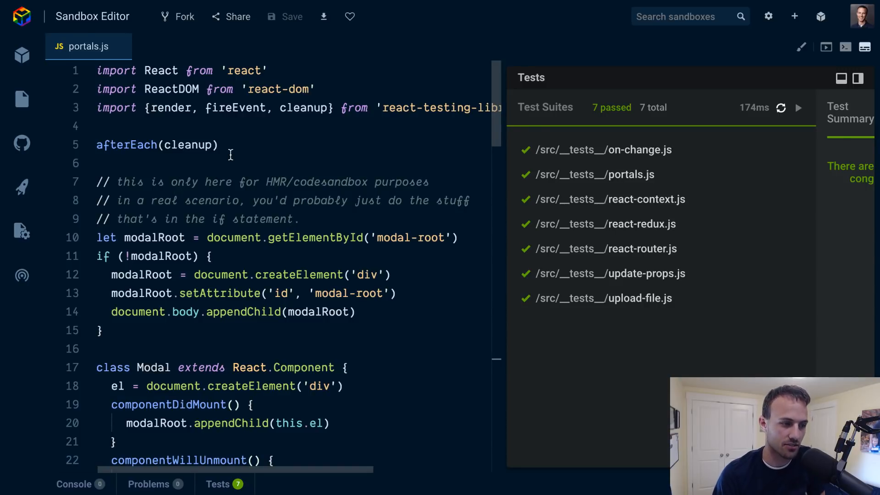